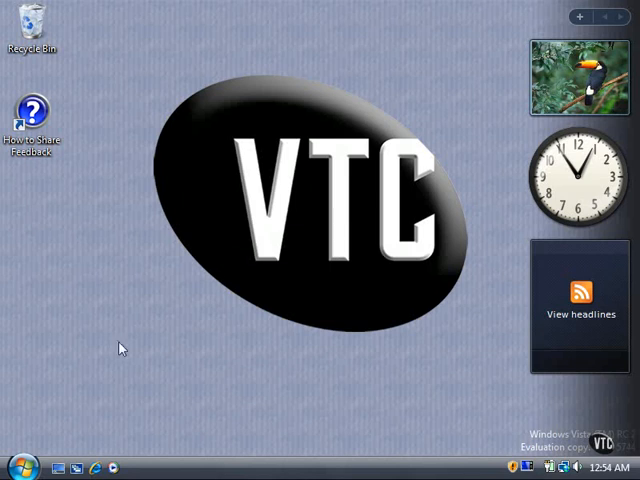
- Open the Network window from the Start menu, listing the D-Link Router and MOBILE_1
{"action": "left_click", "coordinate": [18, 468]}
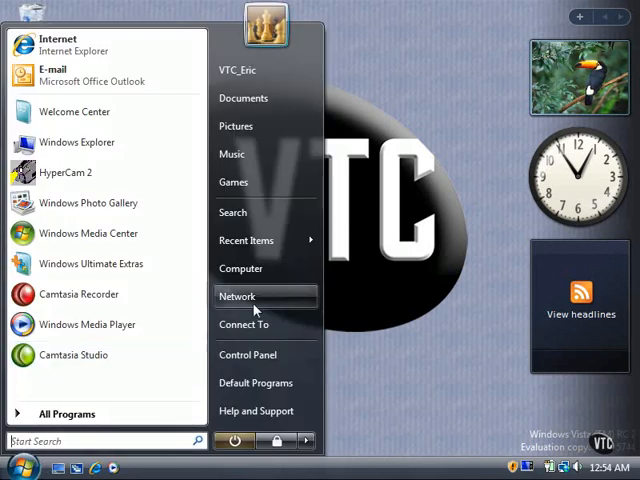
{"action": "left_click", "coordinate": [238, 296]}
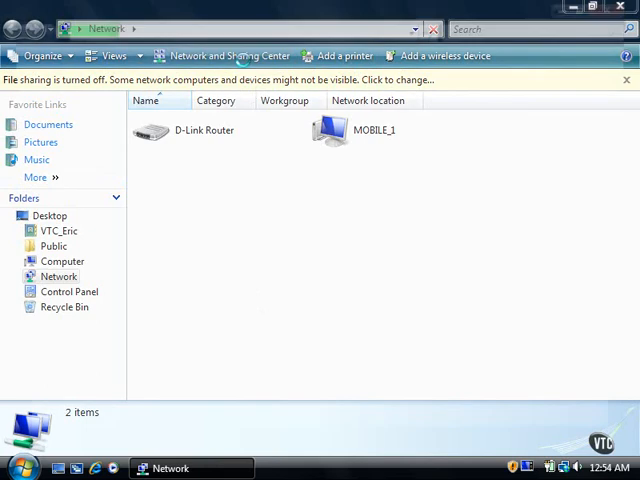
- View the Network and Sharing Center from the Network window toolbar, then close back to the desktop
{"action": "left_click", "coordinate": [232, 56]}
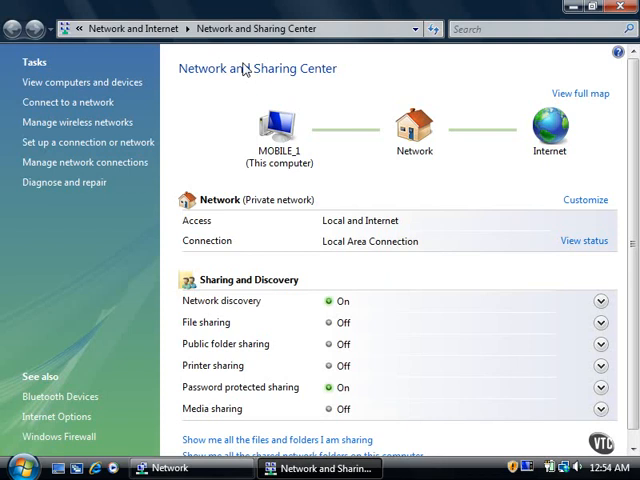
{"action": "mouse_move", "coordinate": [248, 68]}
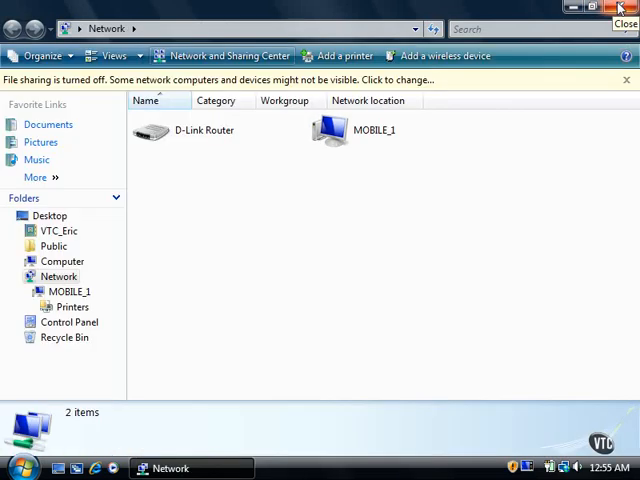
{"action": "left_click", "coordinate": [620, 8]}
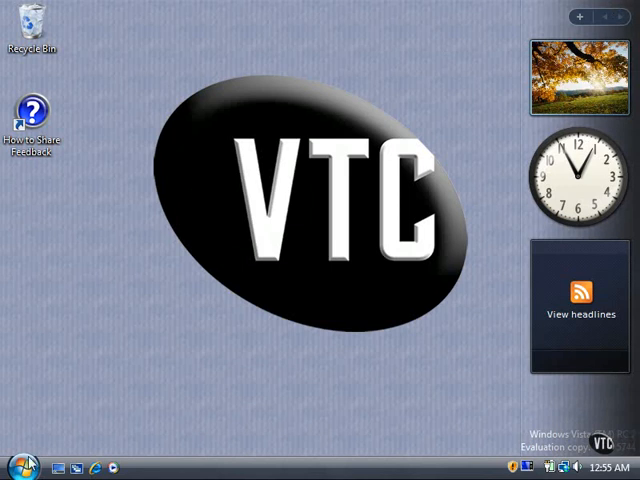
- Reach the Network and Sharing Center via Control Panel's 'View network status and tasks' link
{"action": "left_click", "coordinate": [18, 466]}
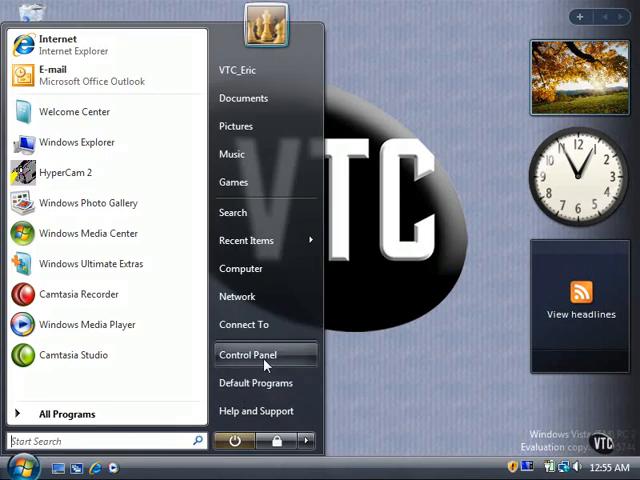
{"action": "left_click", "coordinate": [248, 354]}
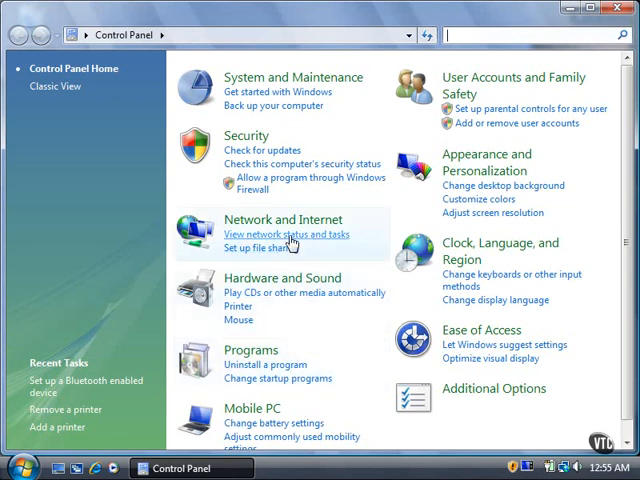
{"action": "left_click", "coordinate": [286, 234]}
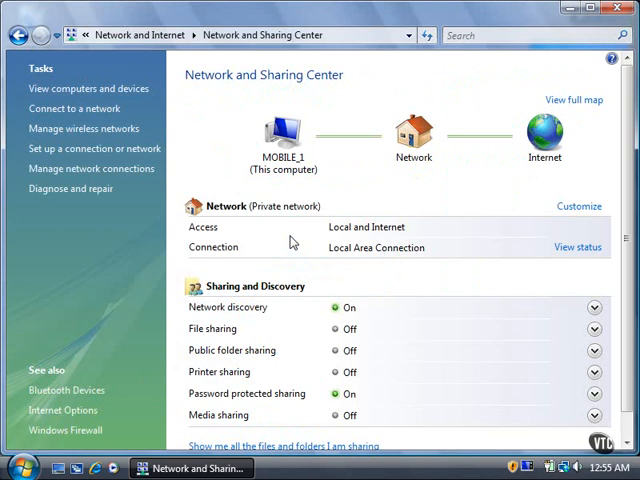